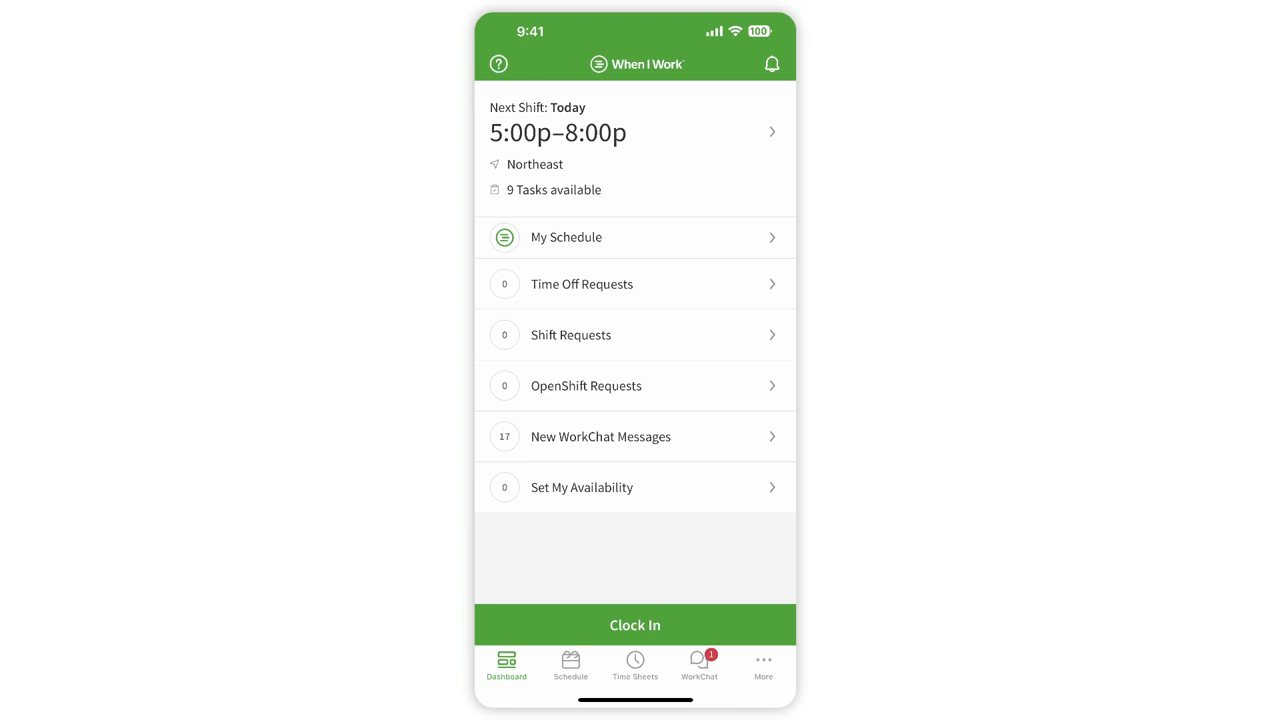
Reach the January availability calendar from the More options list.
left_click(763, 665)
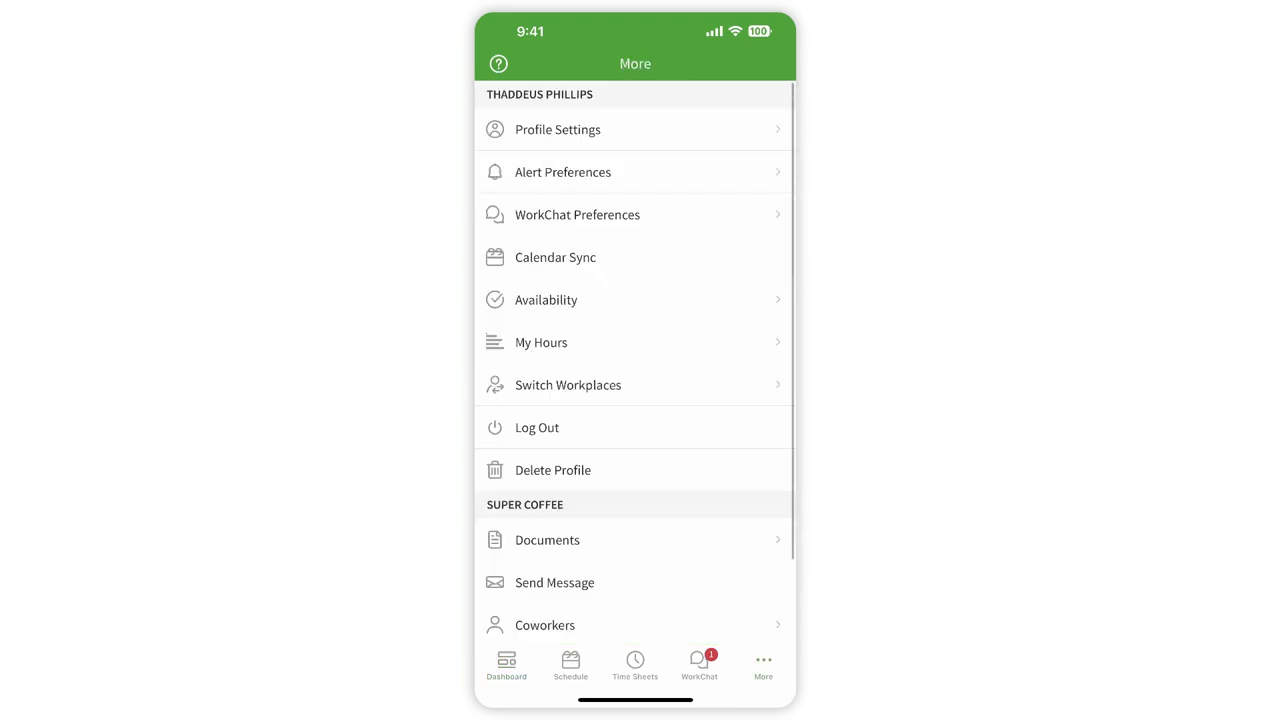
left_click(546, 299)
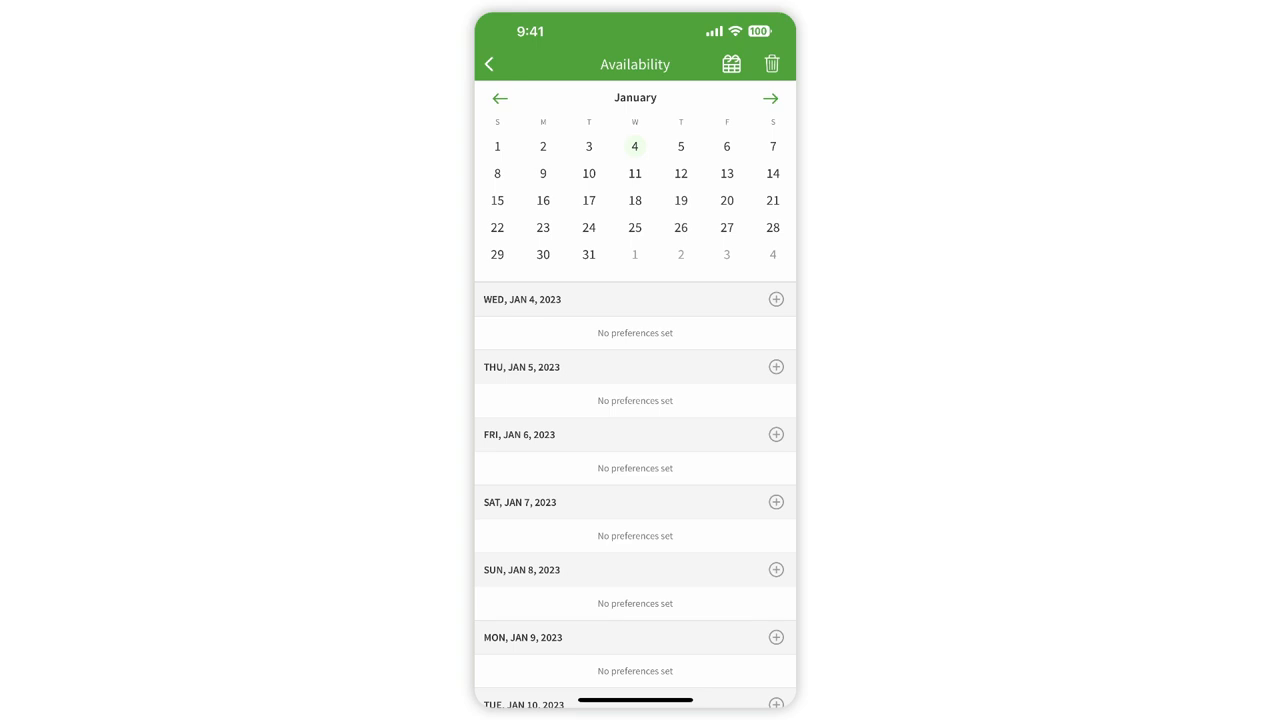
Mark Mon, Jan 9 as unavailable to work 9:00a–5:00p and save the preference.
left_click(775, 637)
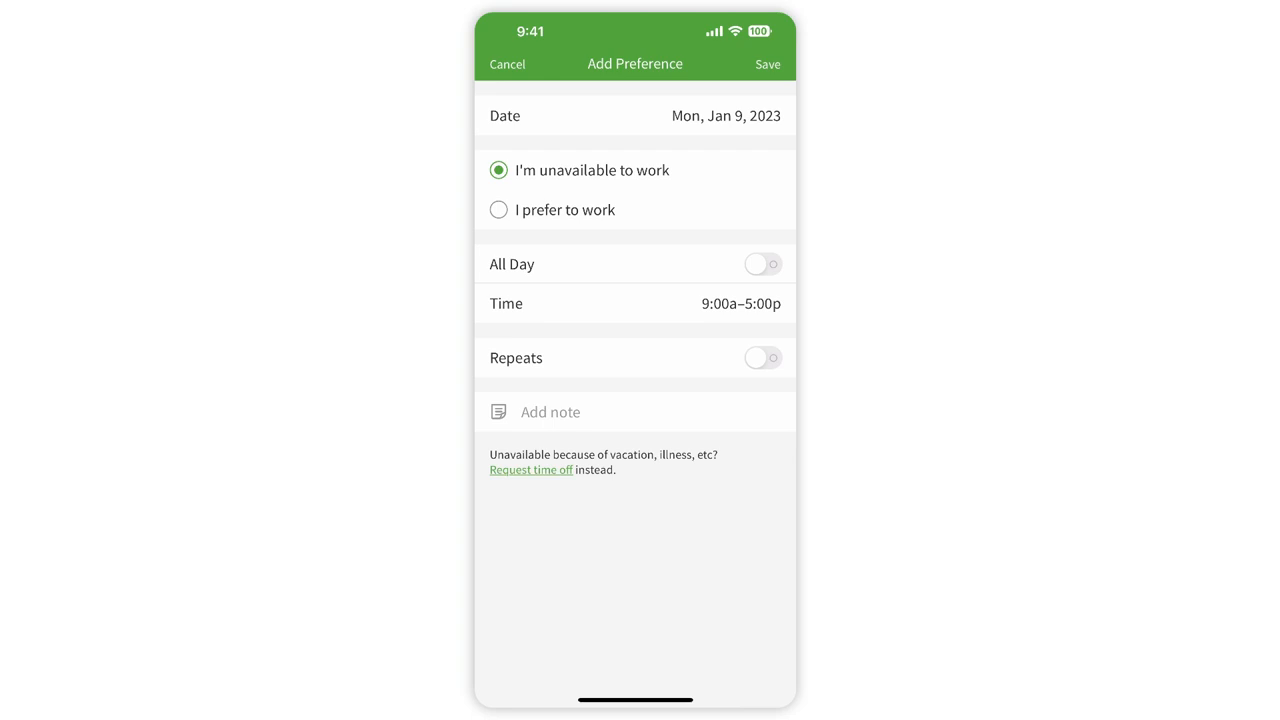
left_click(767, 64)
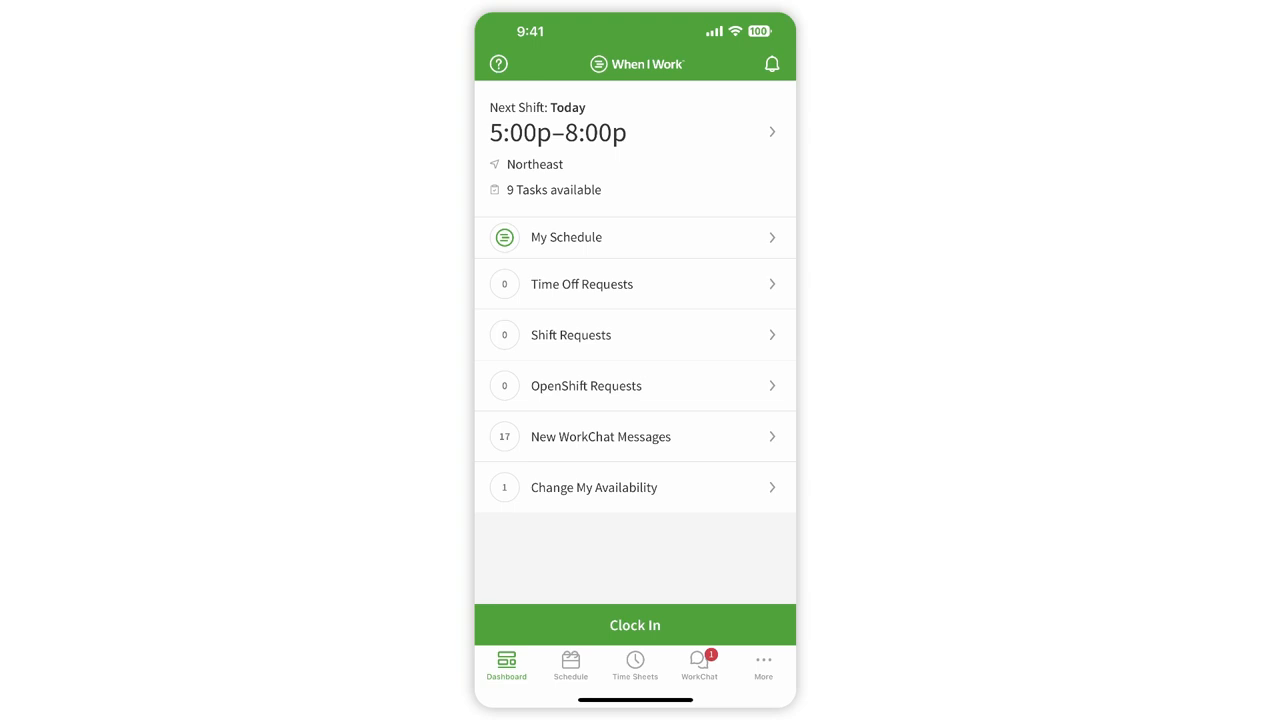
Submit an all-day Holiday (paid) request for Fri, Jan 13 with 8 paid hours.
left_click(582, 284)
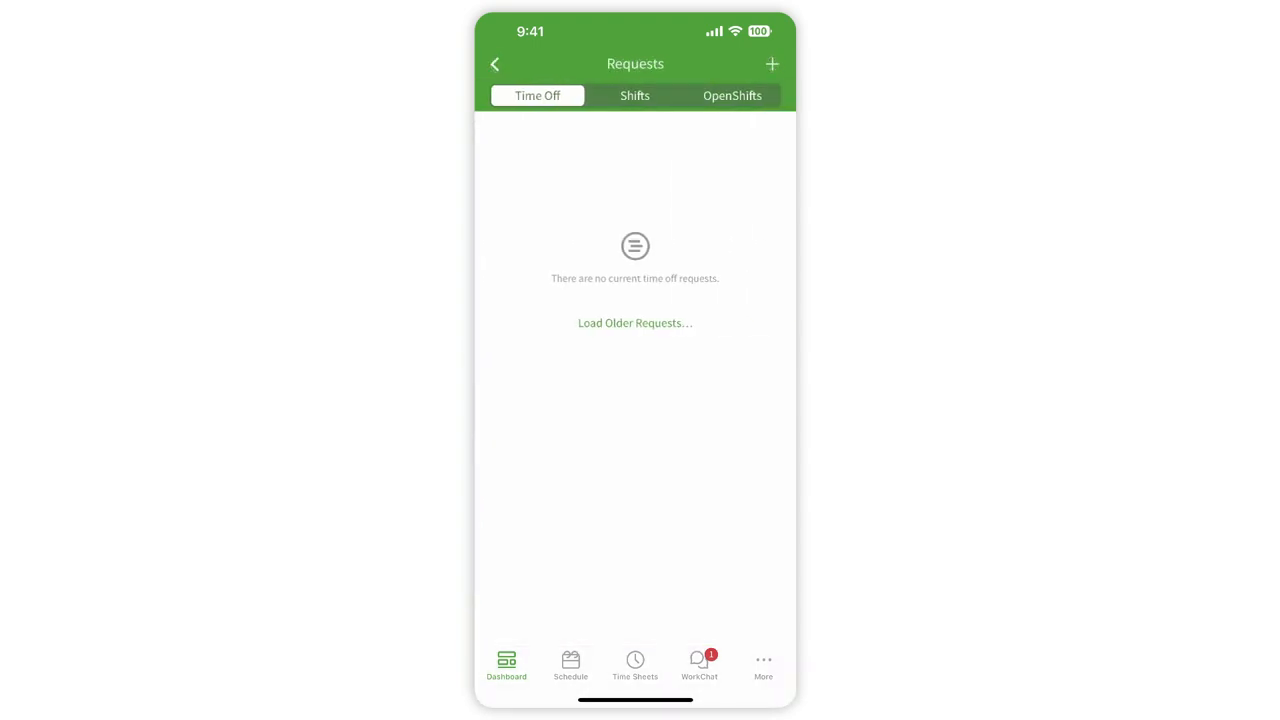
left_click(772, 64)
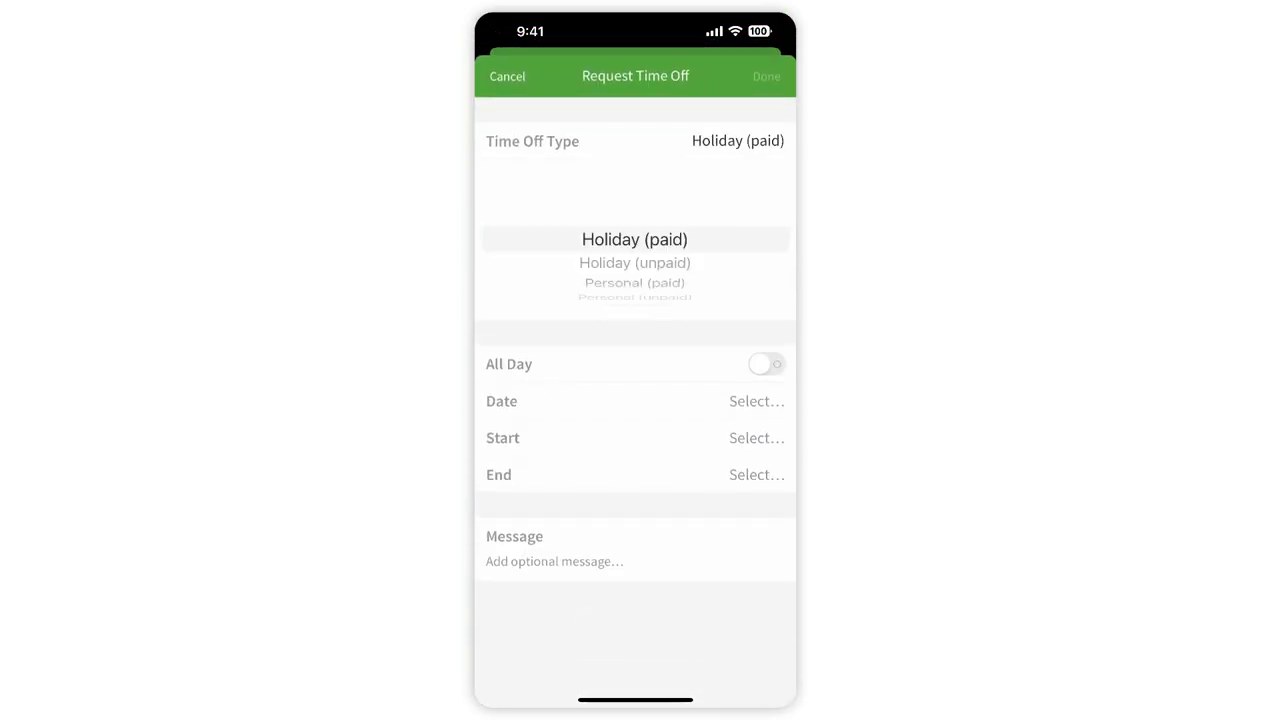
left_click(766, 363)
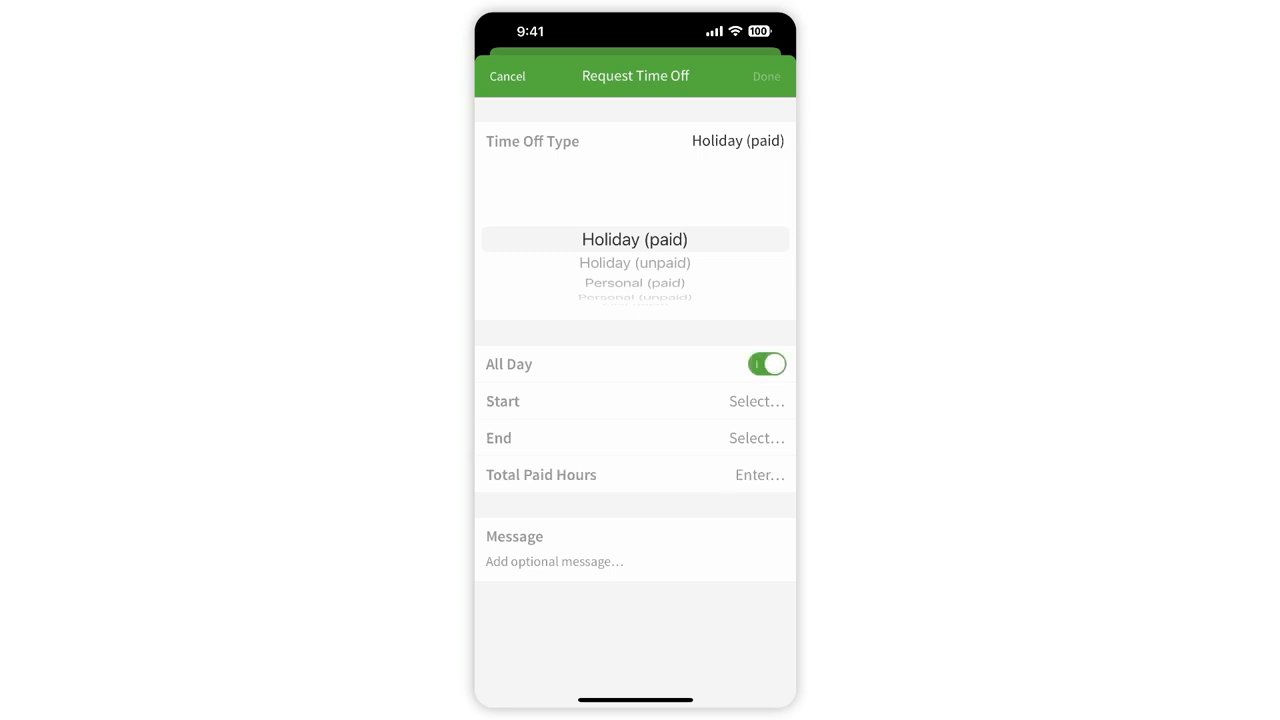
left_click(635, 401)
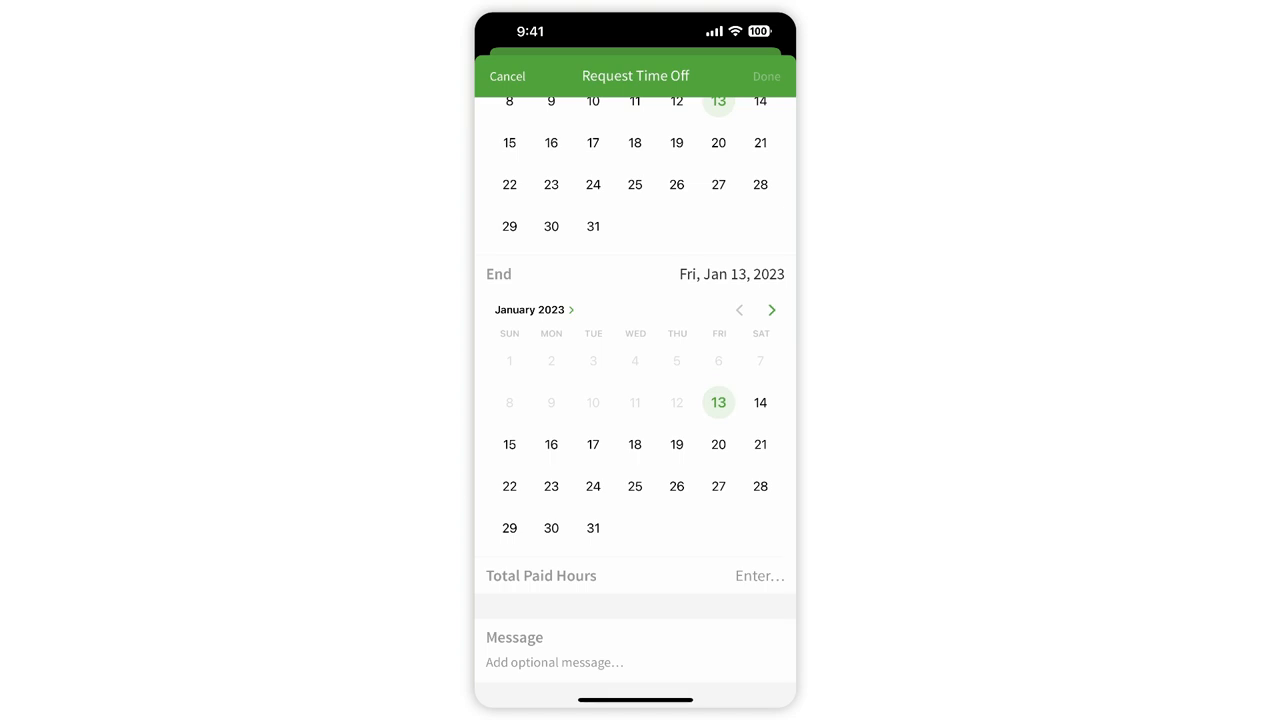
left_click(759, 575)
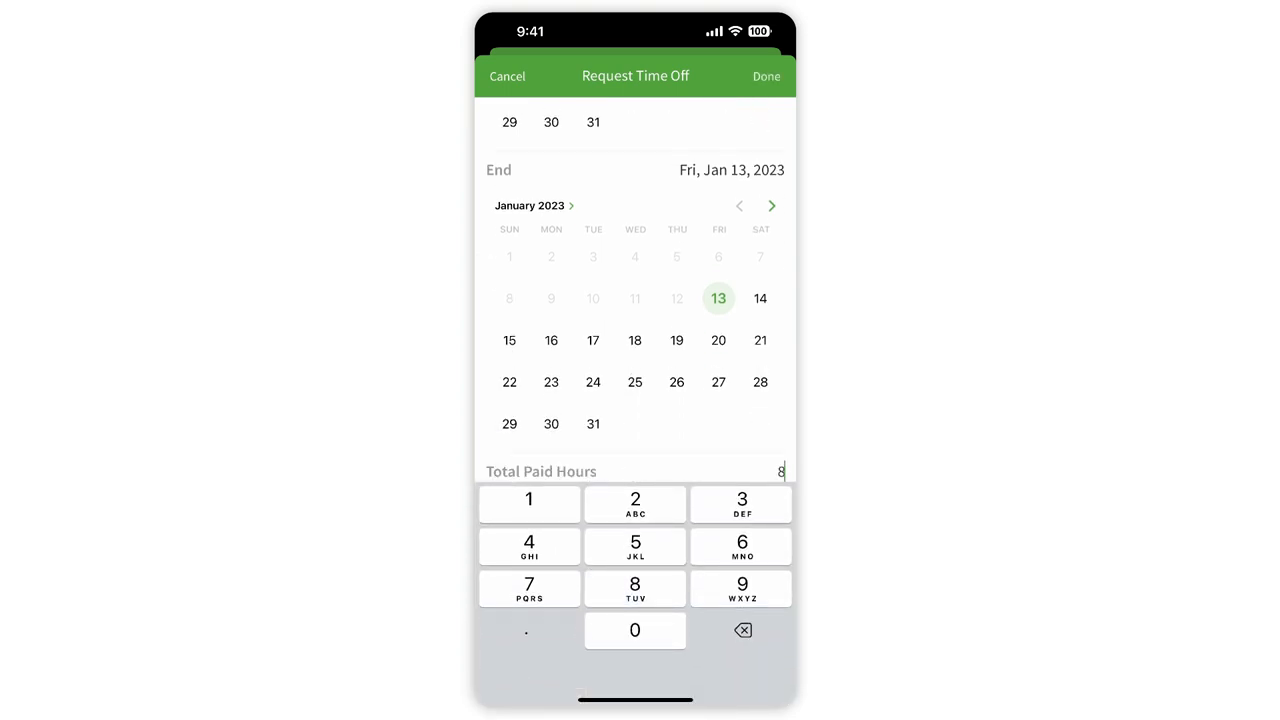
left_click(766, 76)
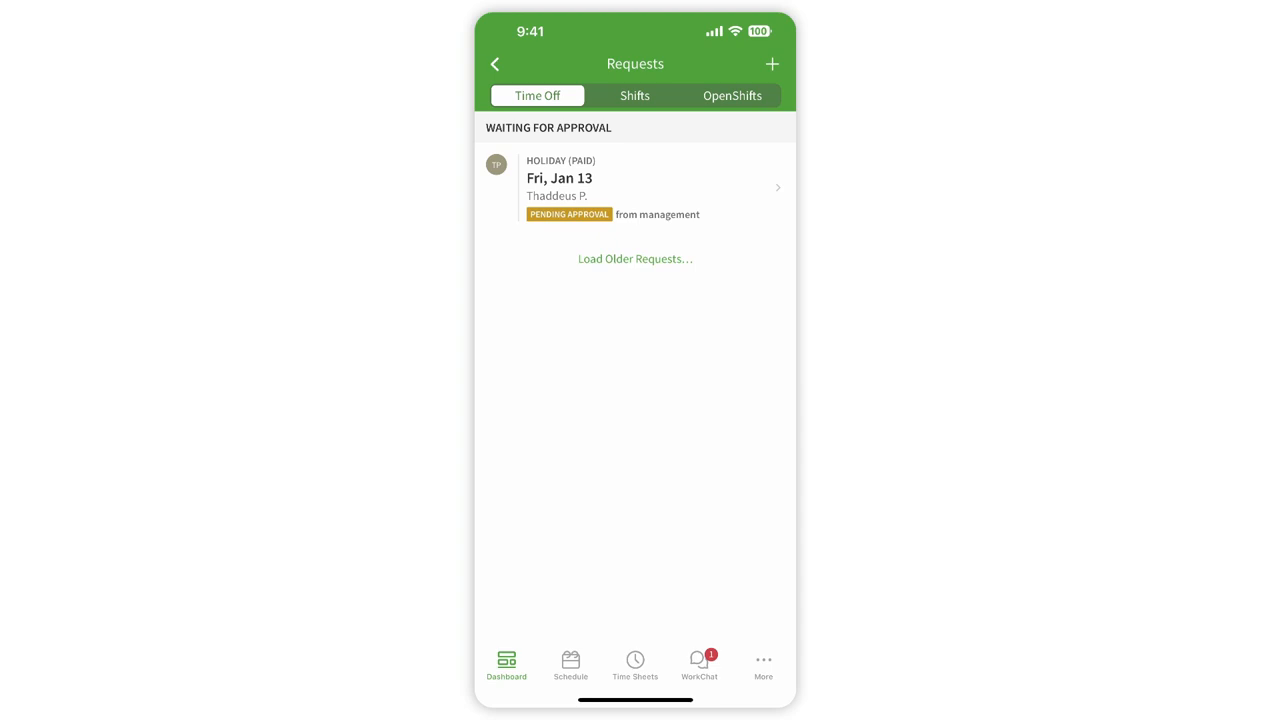